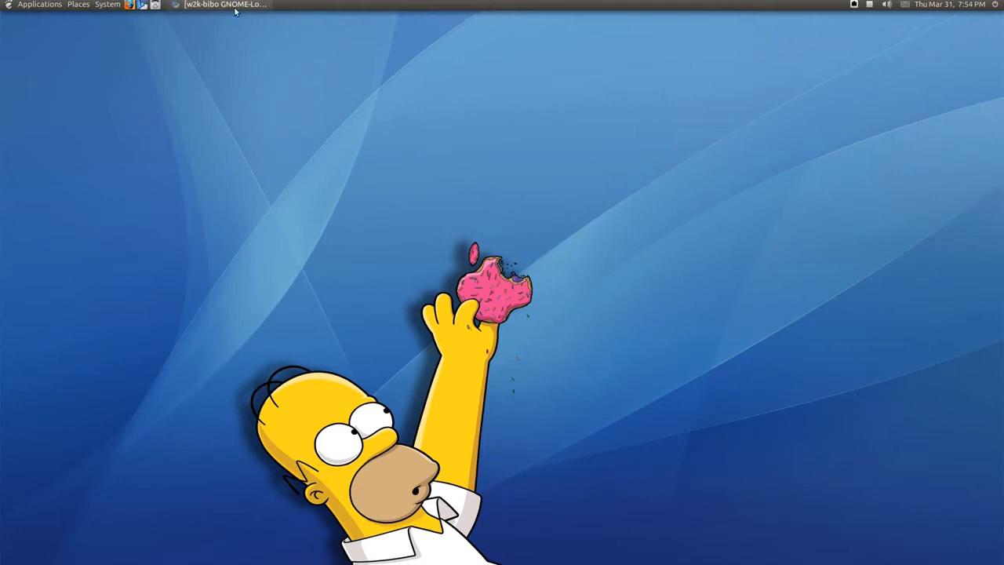
{"action": "mouse_move", "coordinate": [240, 53]}
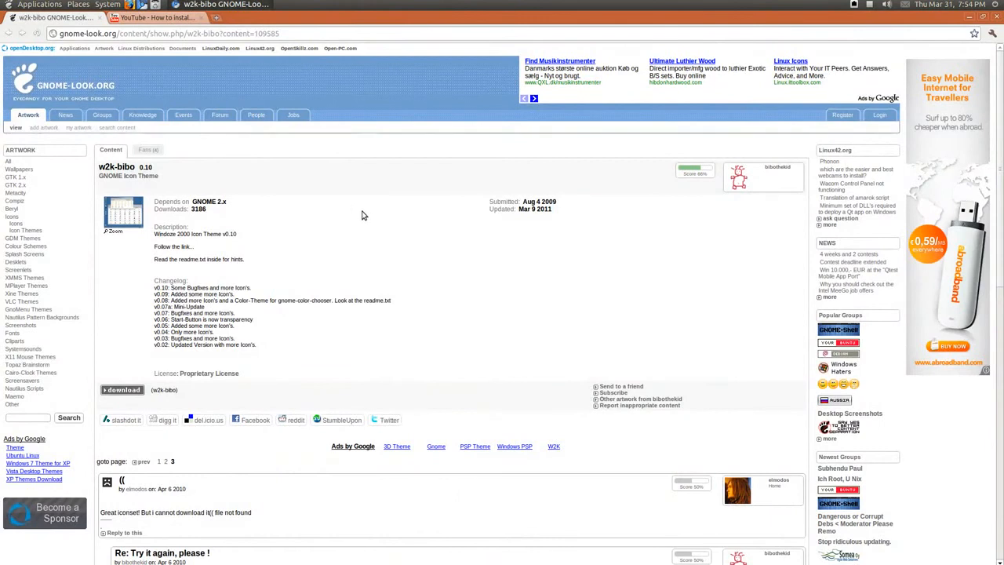
{"action": "mouse_move", "coordinate": [298, 202]}
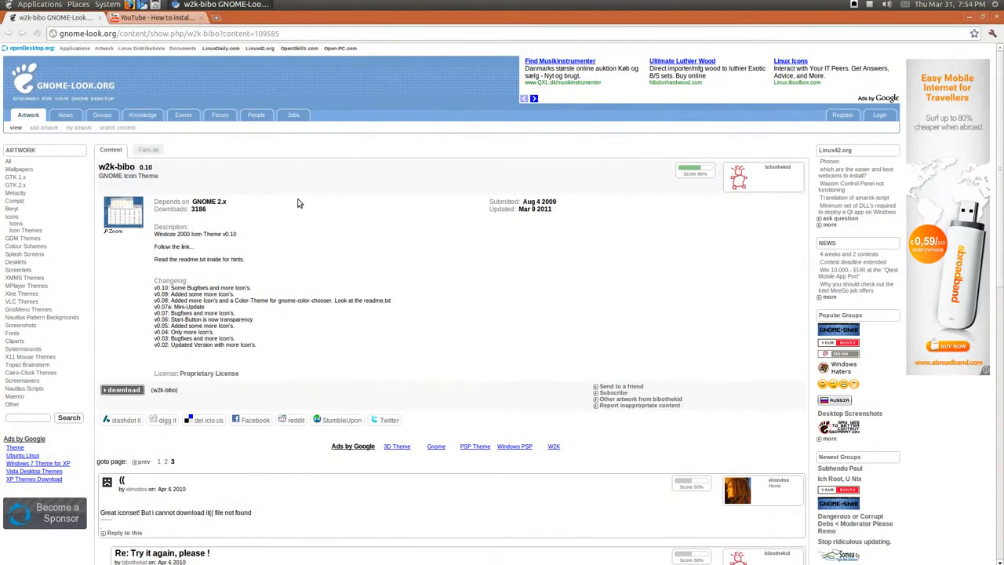
{"action": "mouse_move", "coordinate": [285, 207]}
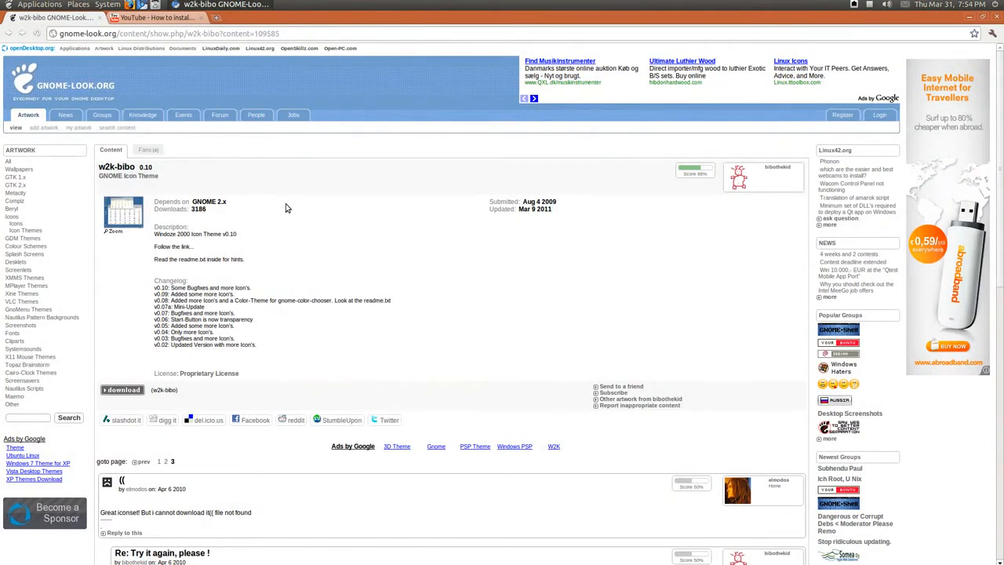
{"action": "mouse_move", "coordinate": [13, 216]}
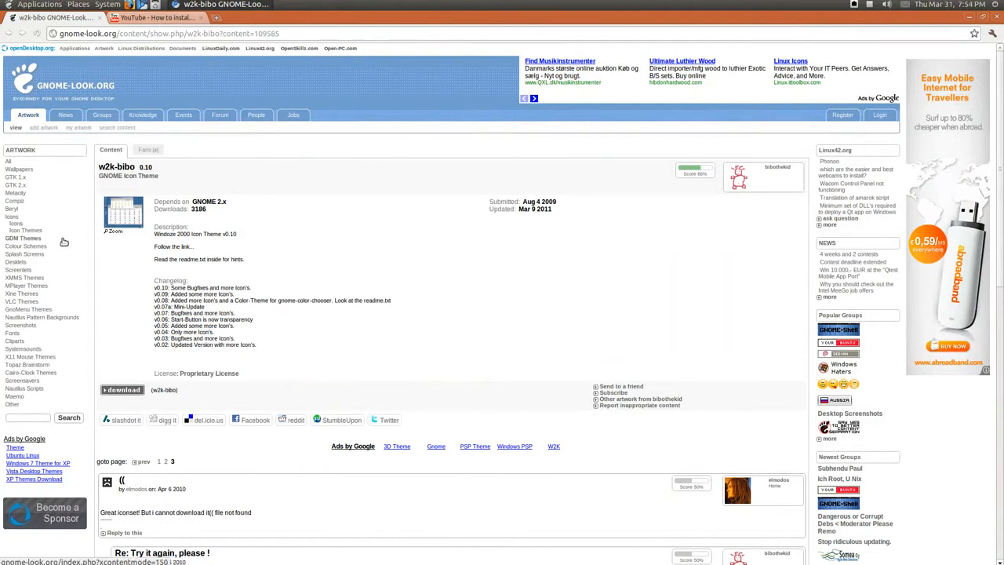
{"action": "mouse_move", "coordinate": [306, 286]}
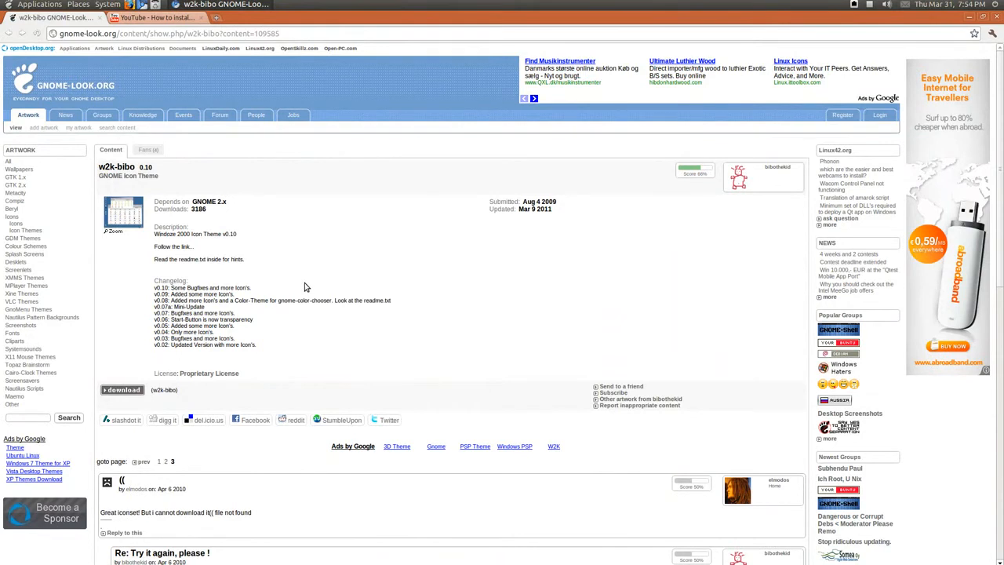
{"action": "mouse_move", "coordinate": [175, 357]}
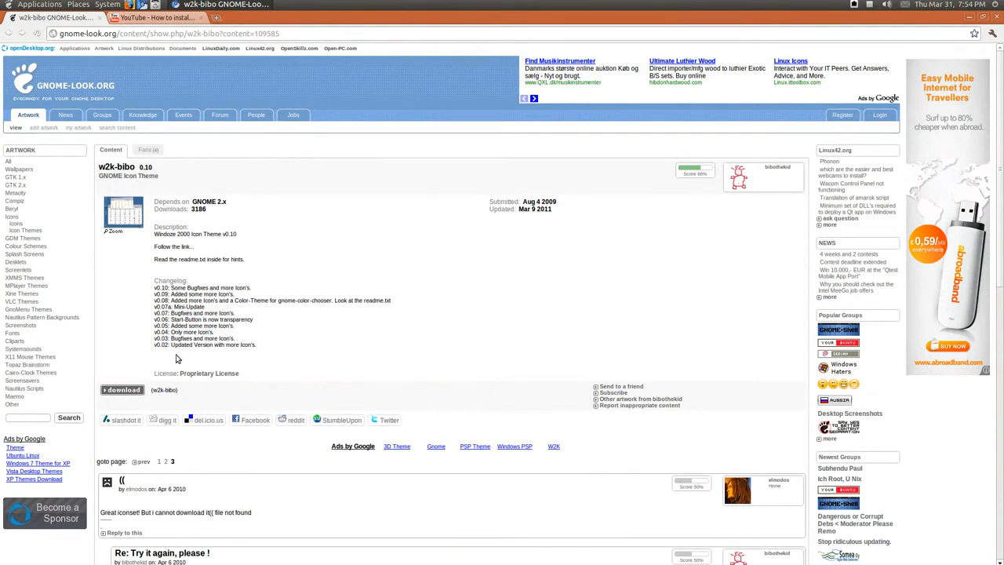
- Show the Downloads folder in Nautilus via the Places menu, revealing w2k-bibo.tar.gz
{"action": "left_click", "coordinate": [123, 389]}
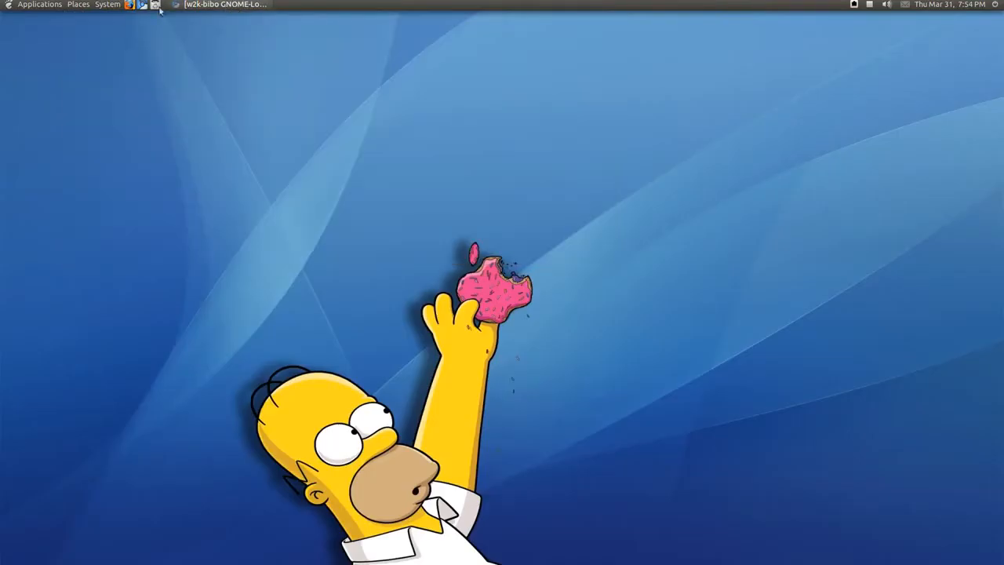
{"action": "left_click", "coordinate": [79, 5]}
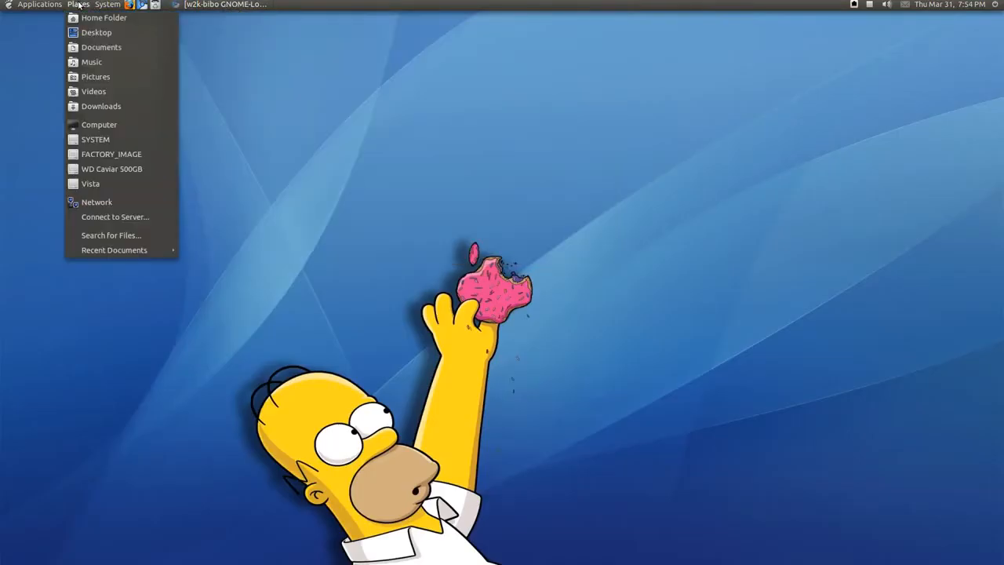
{"action": "mouse_move", "coordinate": [100, 107]}
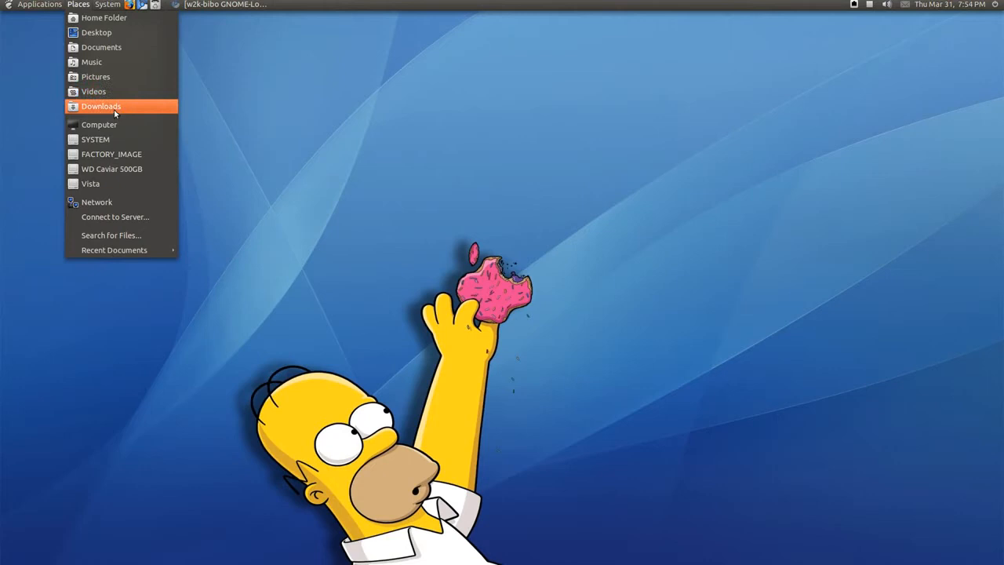
{"action": "left_click", "coordinate": [101, 106]}
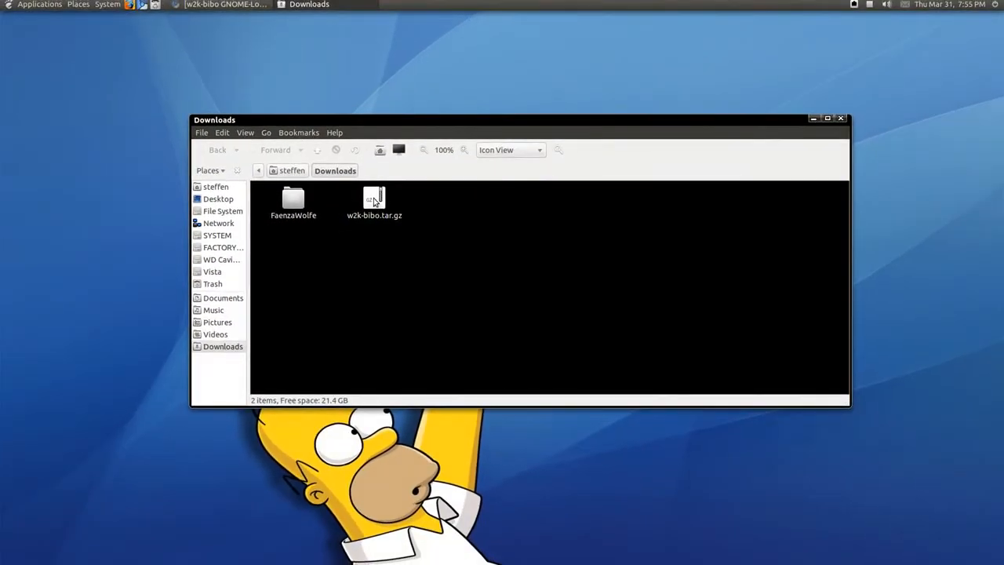
{"action": "right_click", "coordinate": [373, 201]}
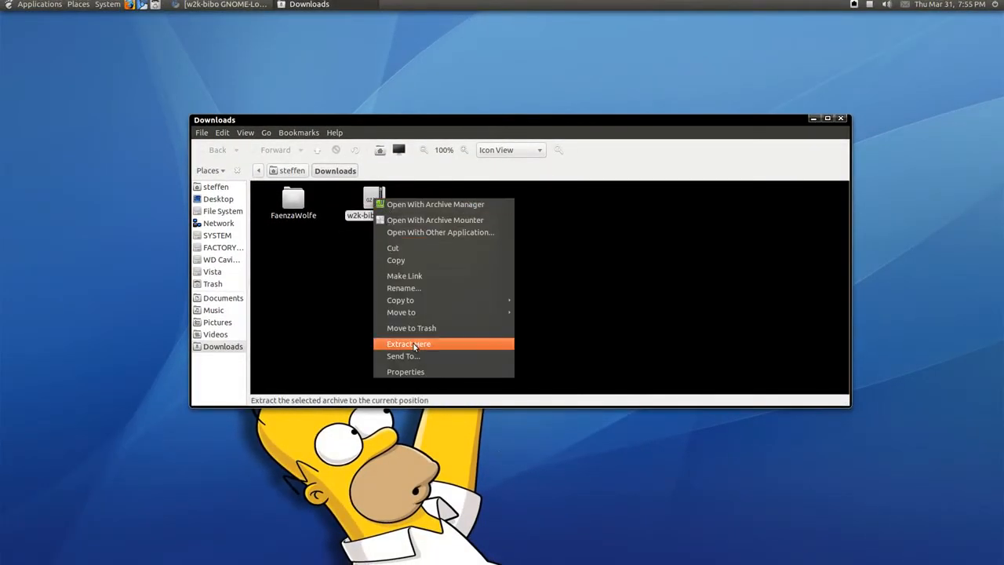
{"action": "left_click", "coordinate": [408, 343]}
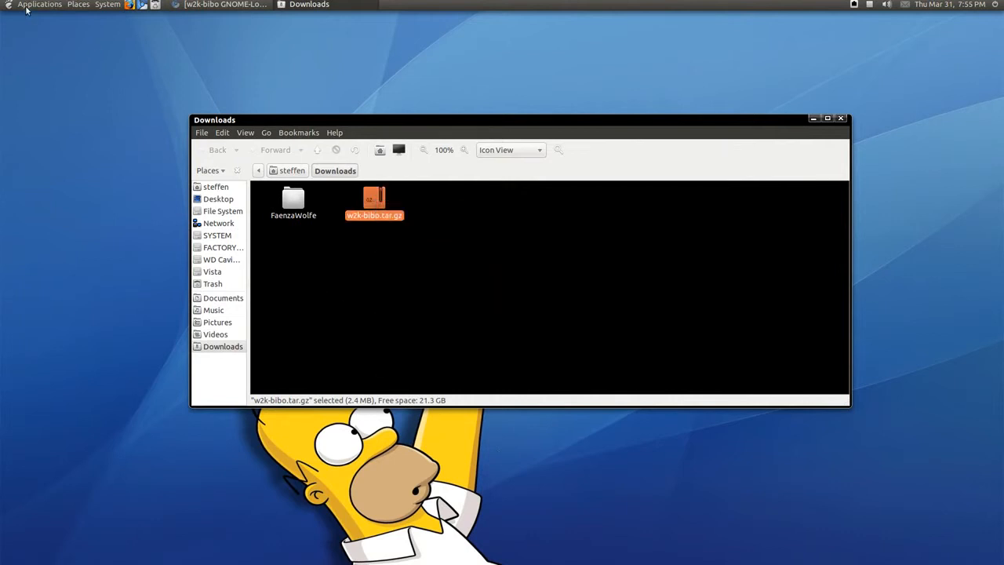
{"action": "double_click", "coordinate": [373, 201]}
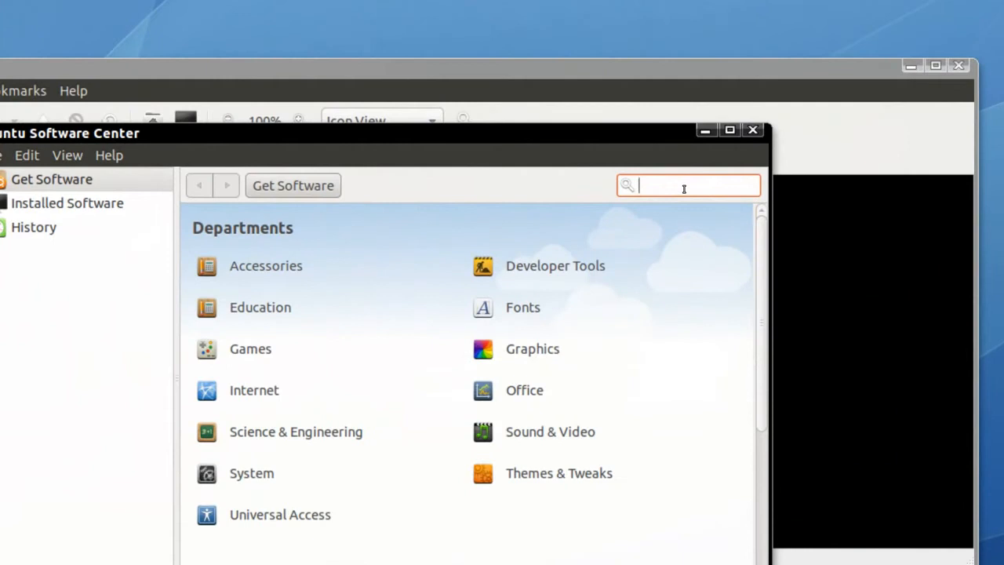
{"action": "type", "text": "7zip"}
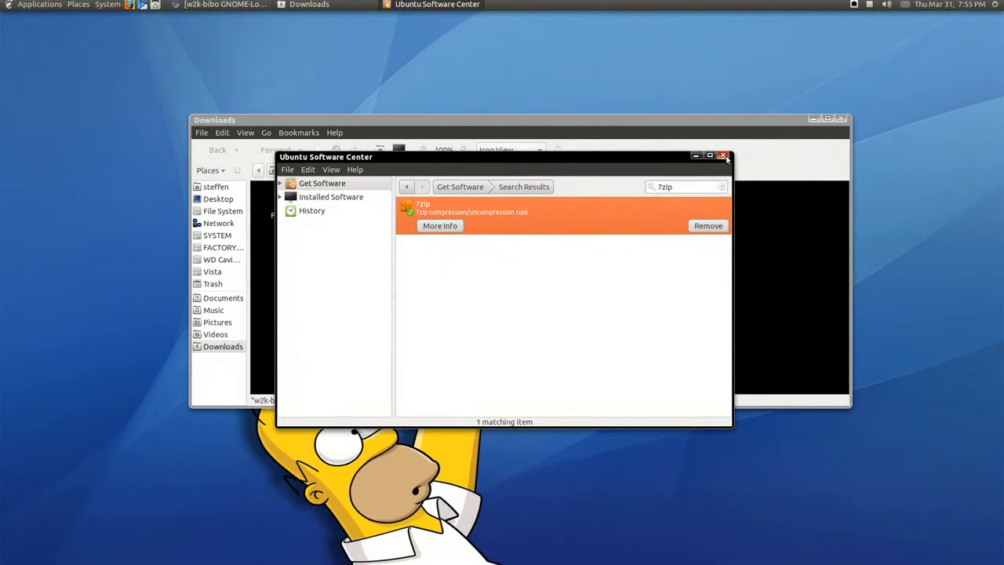
{"action": "left_click", "coordinate": [723, 157]}
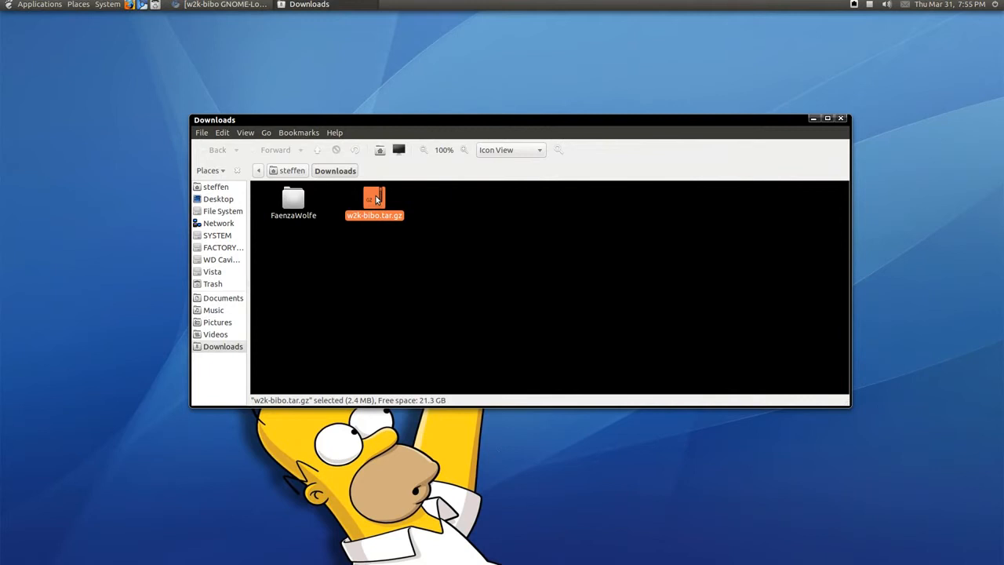
- Extract w2k-bibo.tar.gz in Downloads, check the new w2k-bibo folder's contents, then minimize the window
{"action": "right_click", "coordinate": [373, 203]}
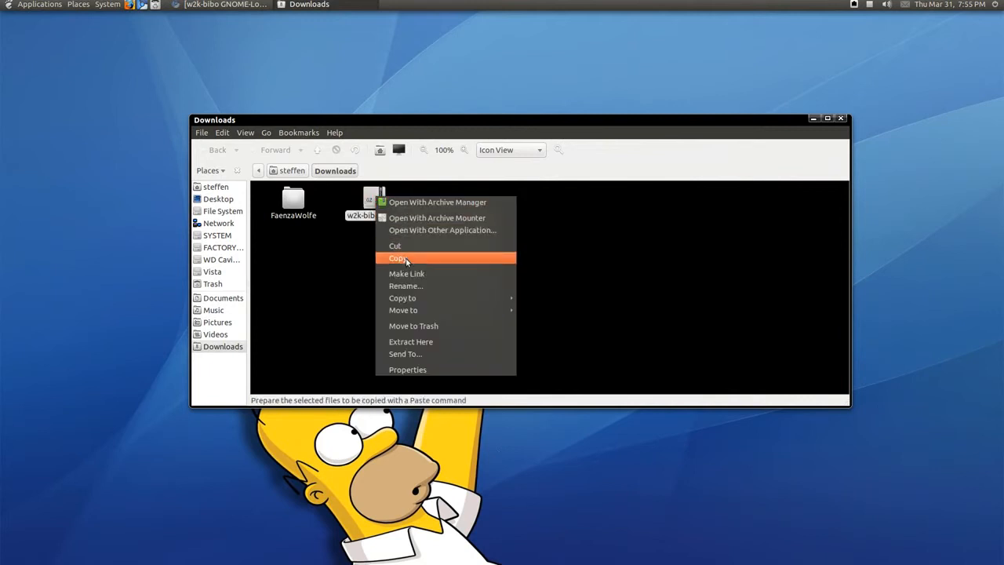
{"action": "left_click", "coordinate": [437, 201]}
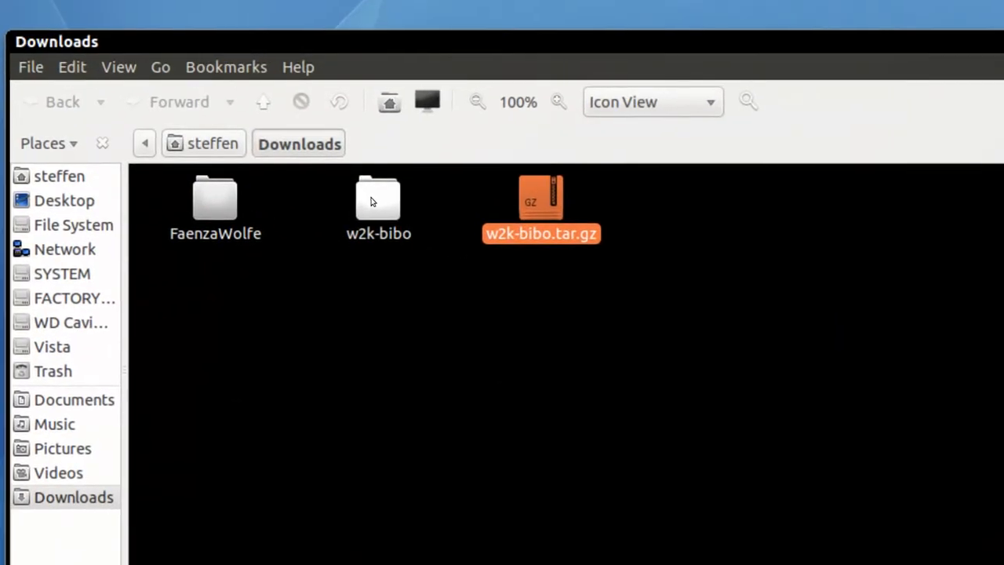
{"action": "double_click", "coordinate": [378, 198]}
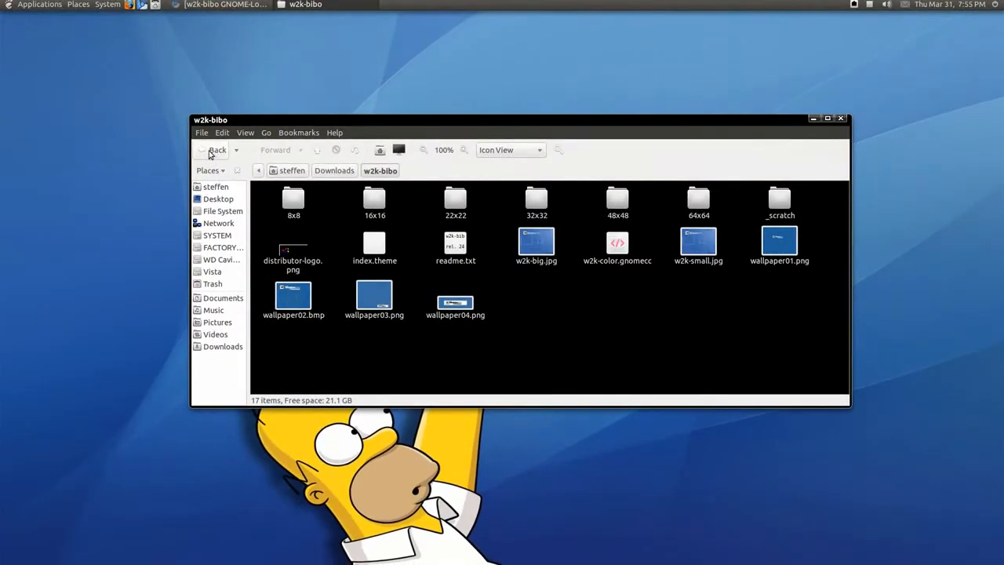
{"action": "left_click", "coordinate": [217, 151]}
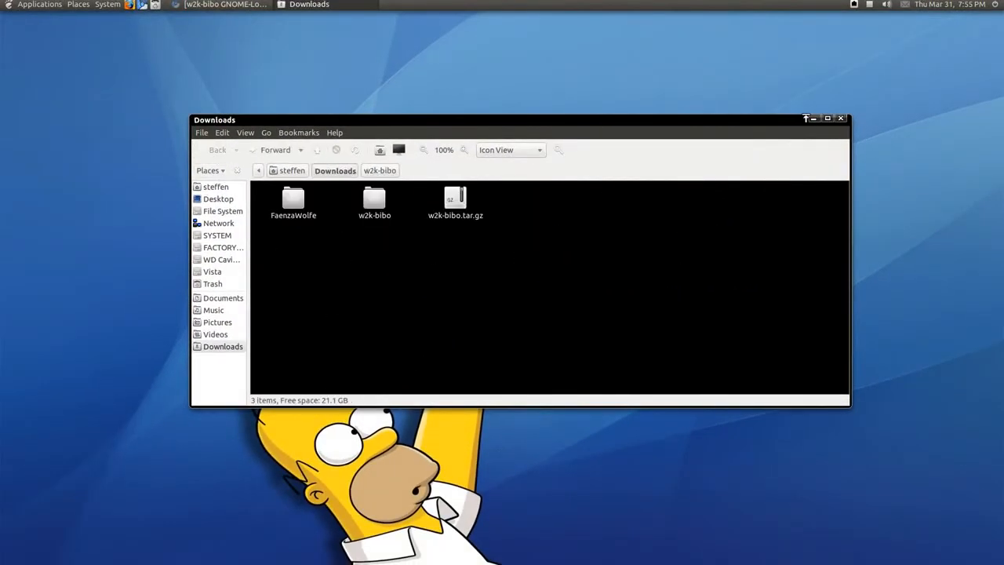
{"action": "left_click", "coordinate": [39, 5]}
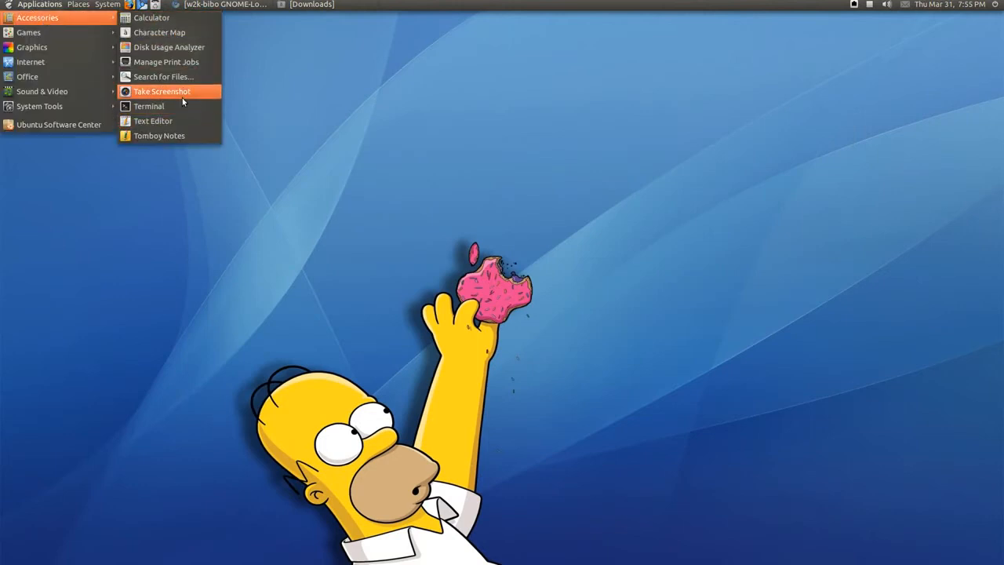
- Run sudo nautilus in a terminal and authenticate to get a root file manager
{"action": "left_click", "coordinate": [147, 106]}
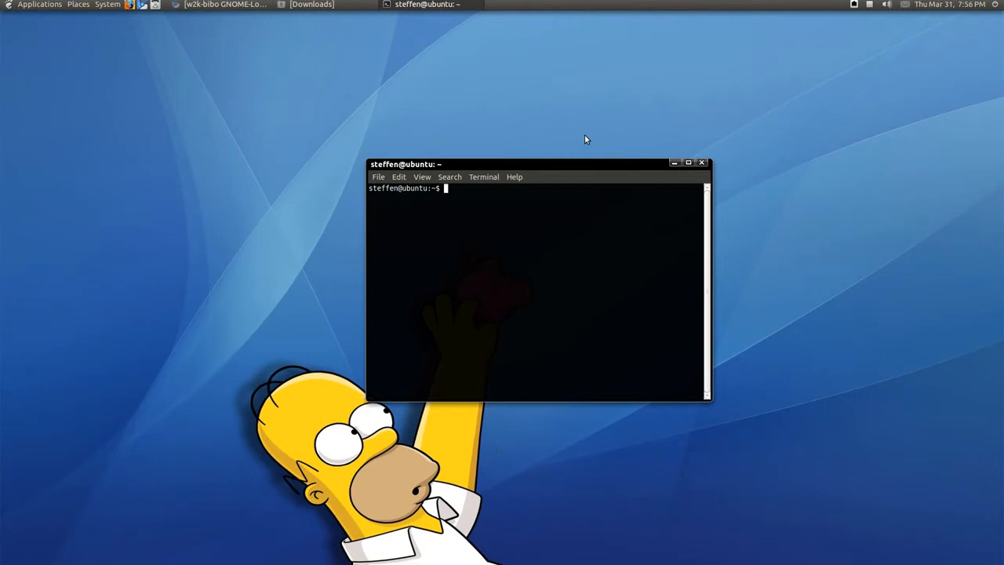
{"action": "type", "text": "sudo"}
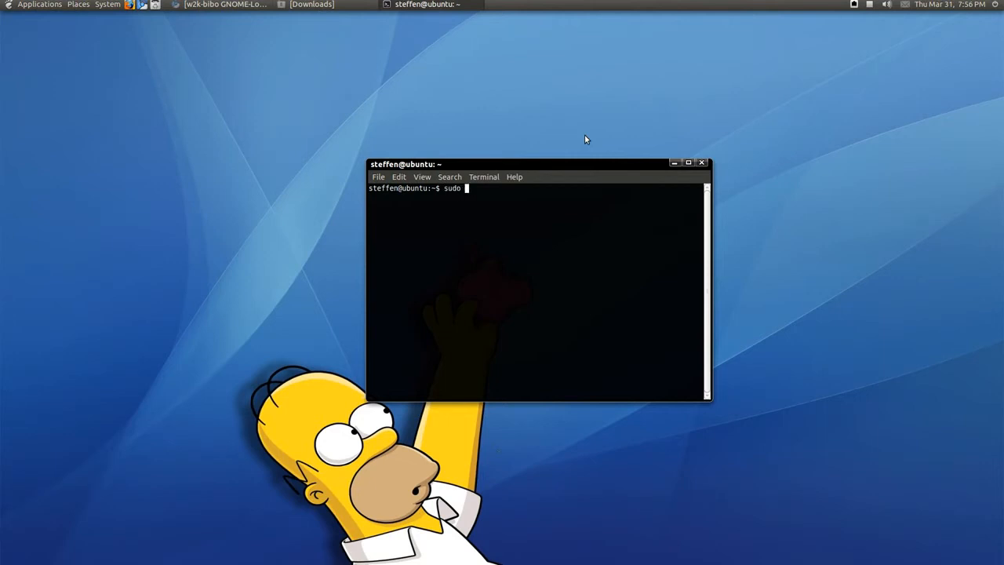
{"action": "type", "text": "nautilus"}
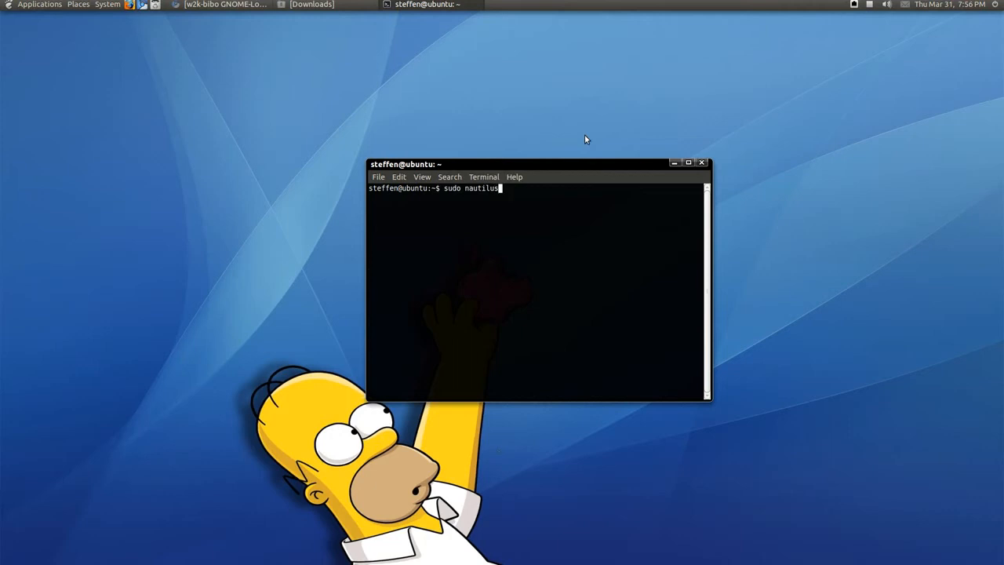
{"action": "key", "text": "Return"}
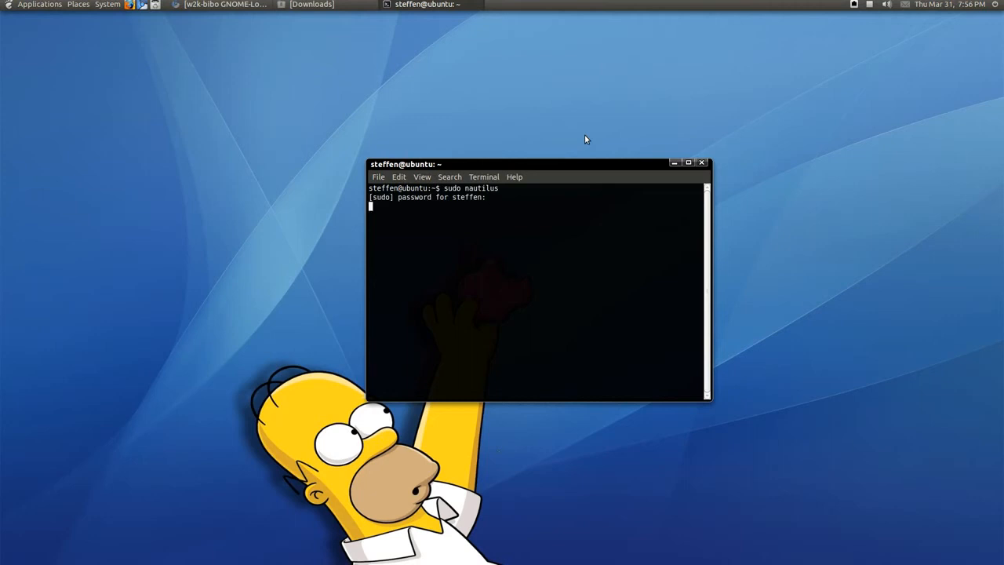
{"action": "key", "text": "Return"}
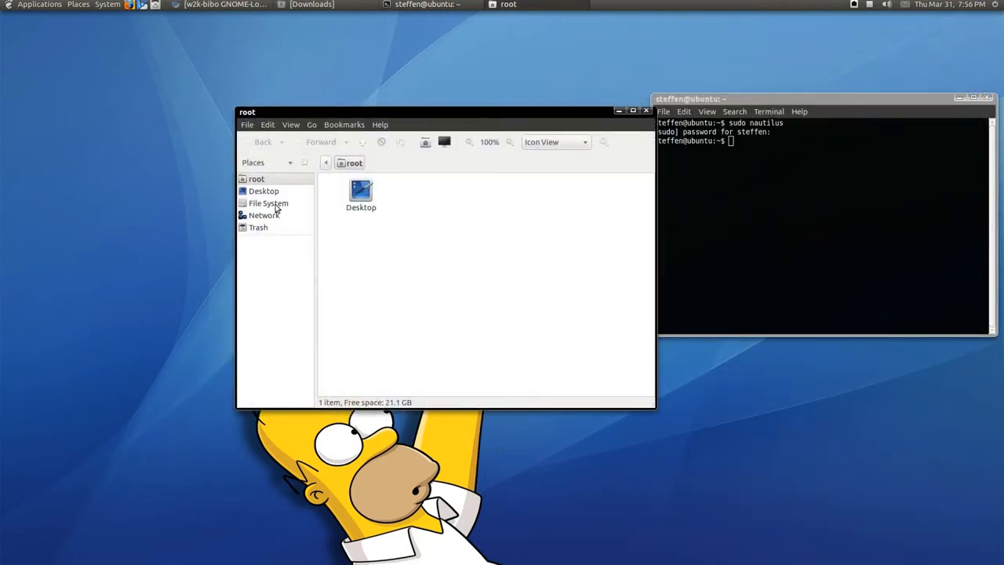
{"action": "mouse_move", "coordinate": [383, 248]}
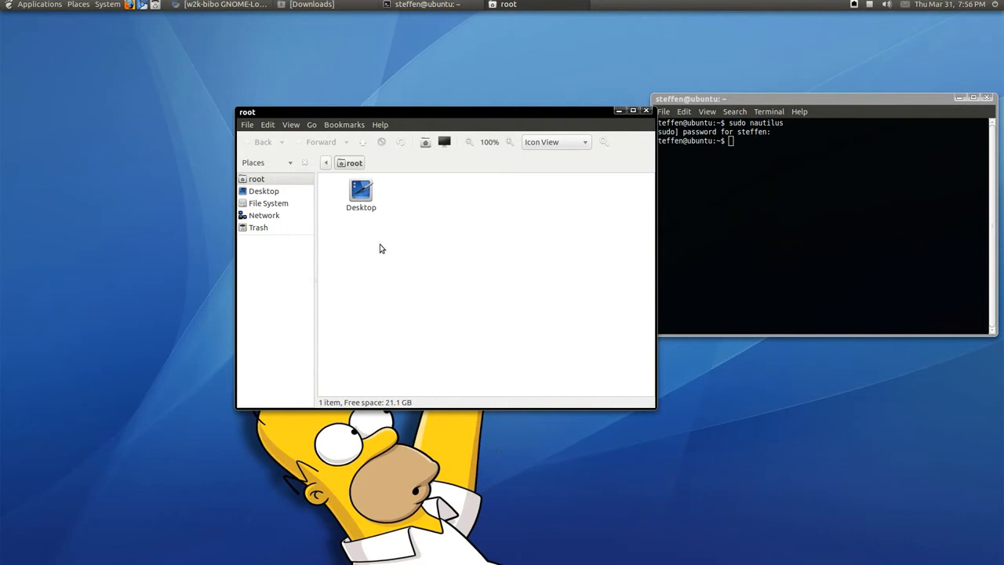
{"action": "mouse_move", "coordinate": [327, 242]}
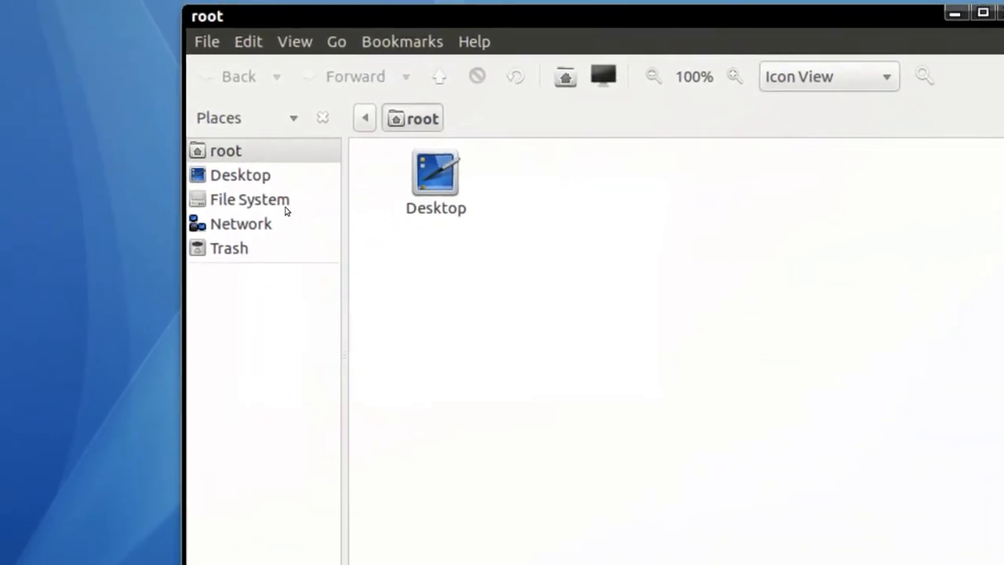
- Navigate the root Nautilus to /usr/share/icons and copy w2k-bibo in from Downloads
{"action": "left_click", "coordinate": [249, 197]}
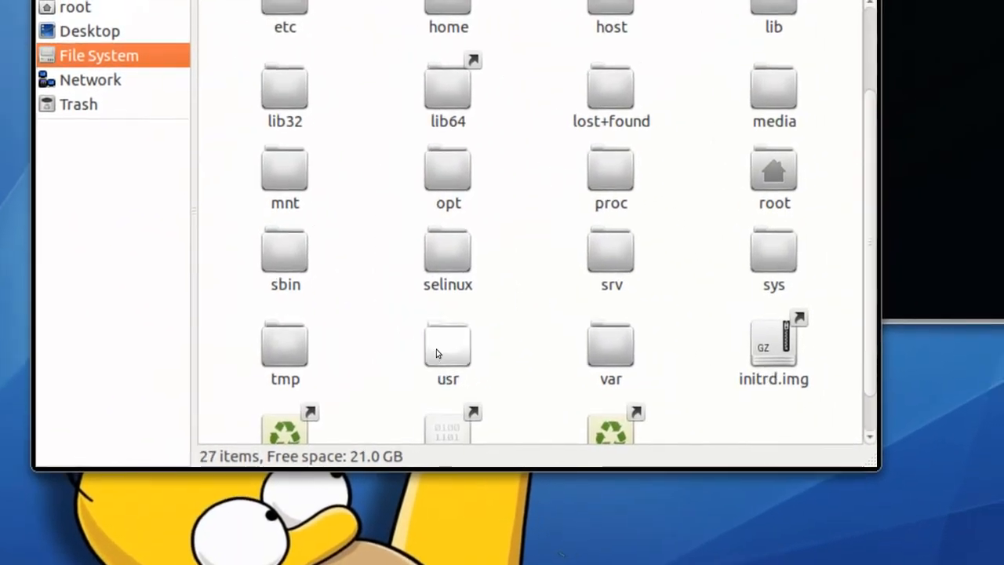
{"action": "double_click", "coordinate": [449, 345]}
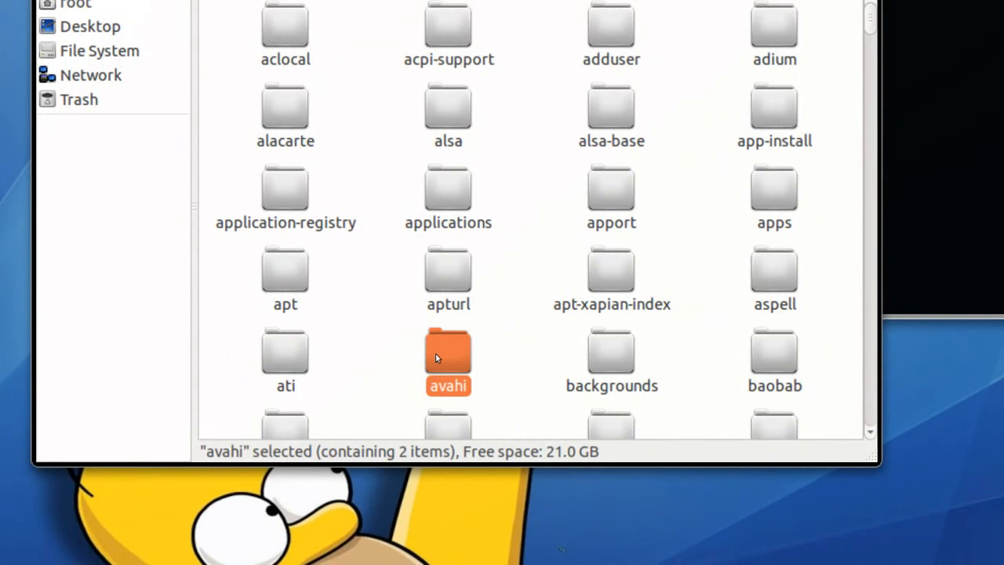
{"action": "type", "text": "icon"}
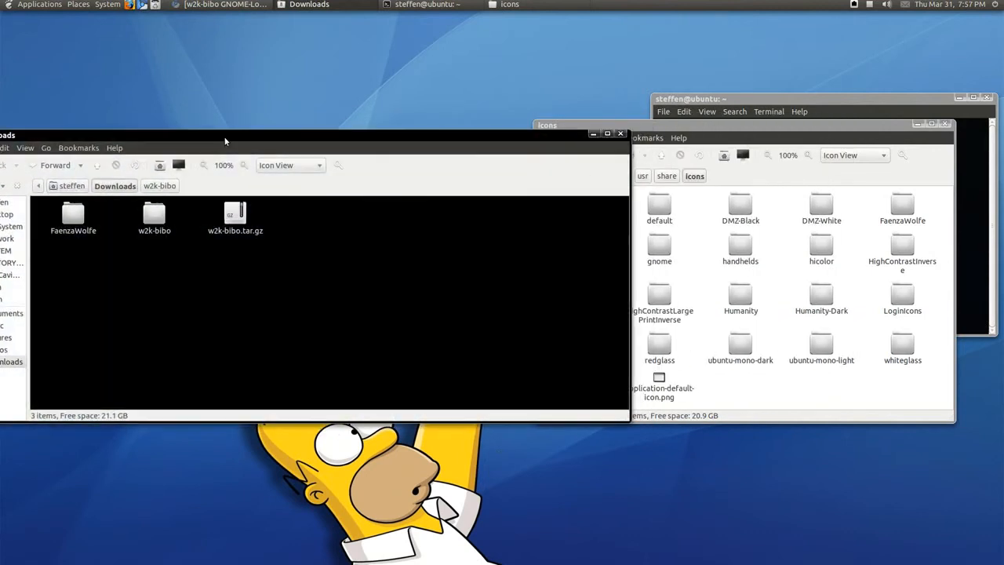
{"action": "left_click", "coordinate": [154, 214]}
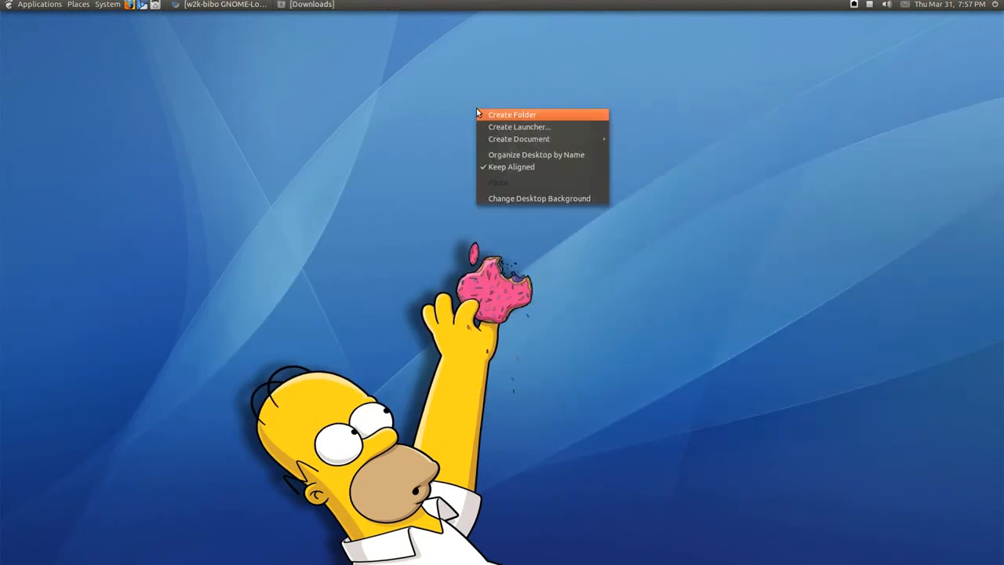
{"action": "mouse_move", "coordinate": [540, 198]}
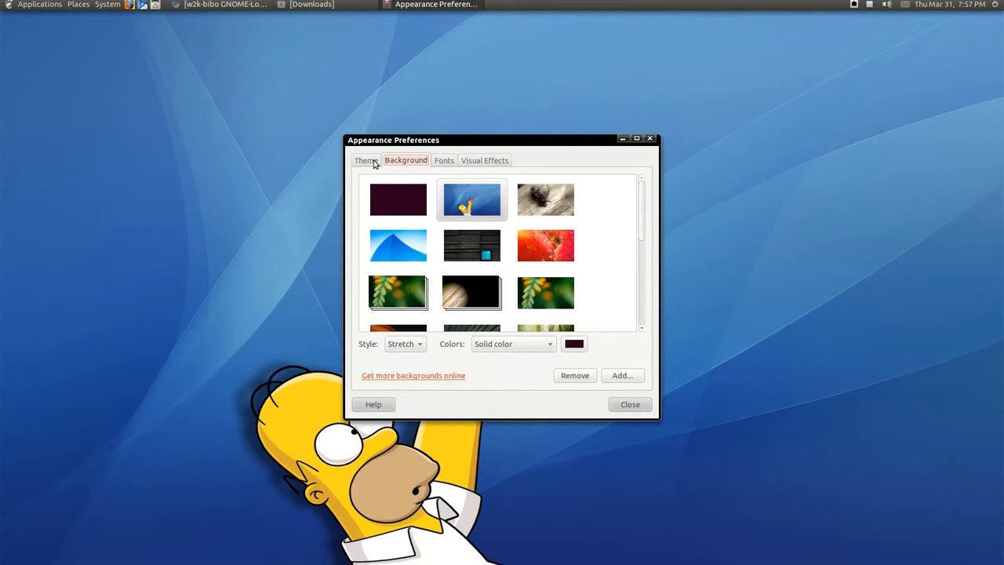
- In Customize Theme, choose w2k-bibo from the Icons list
{"action": "left_click", "coordinate": [365, 160]}
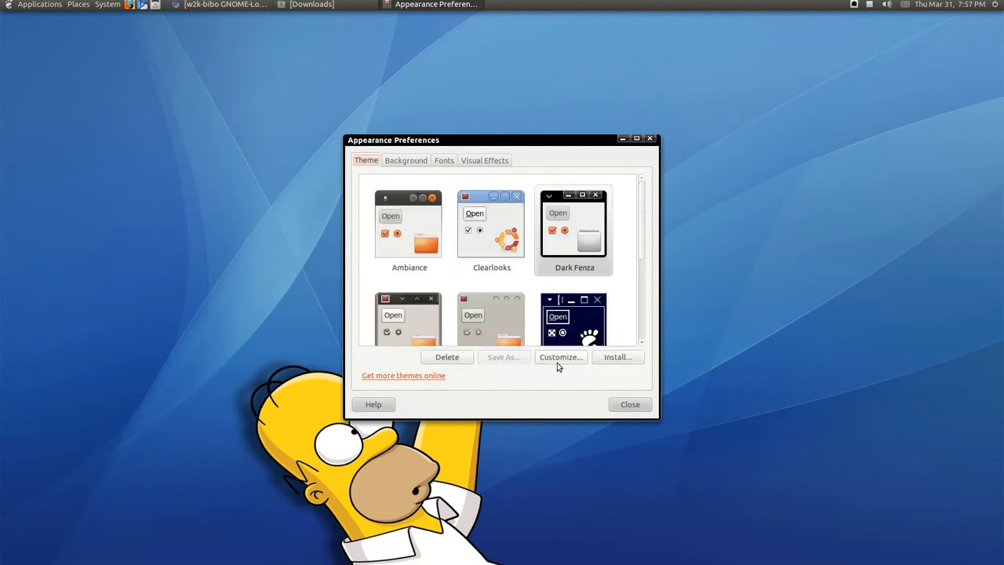
{"action": "left_click", "coordinate": [560, 358]}
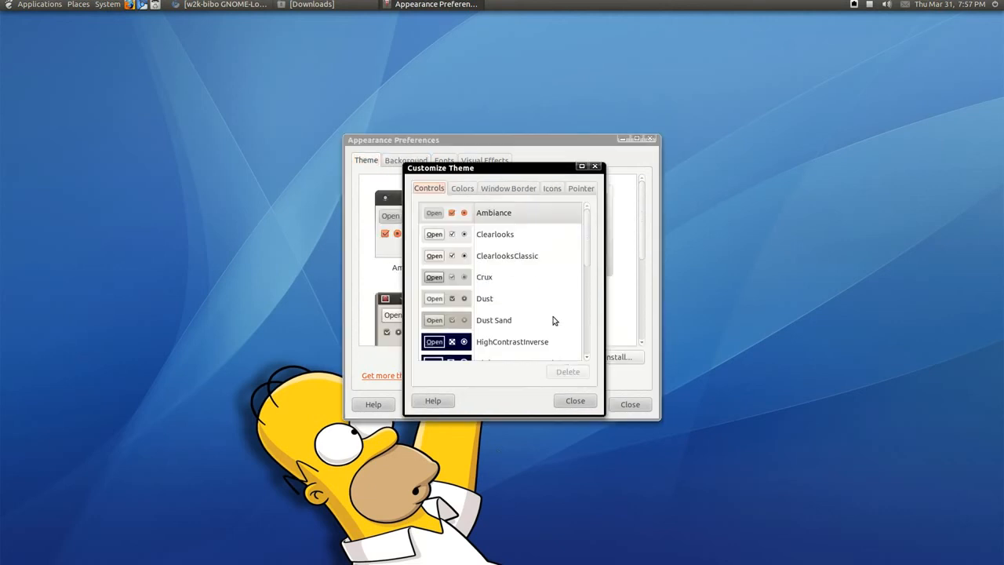
{"action": "left_click", "coordinate": [552, 189]}
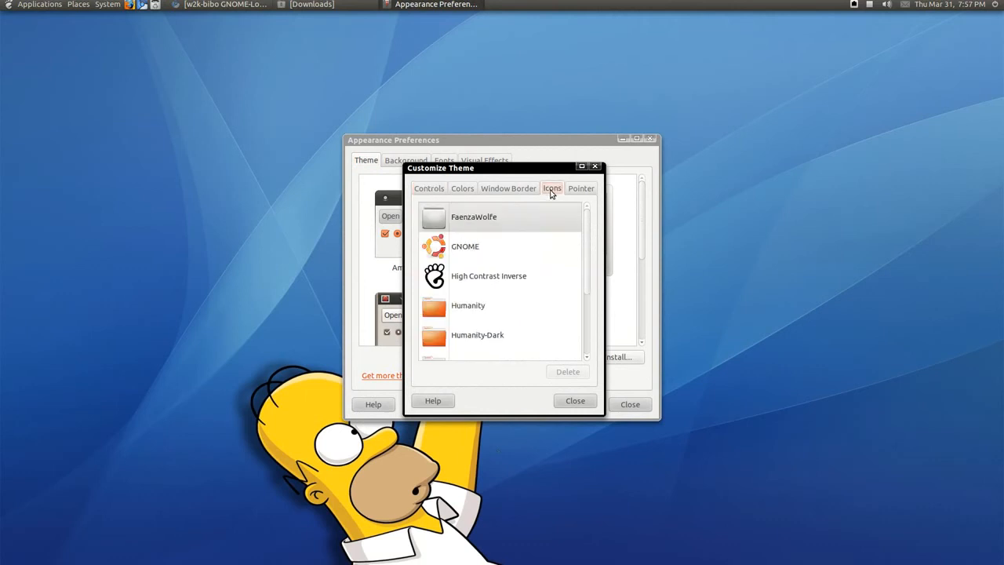
{"action": "scroll", "scroll_direction": "down", "scroll_amount": 3}
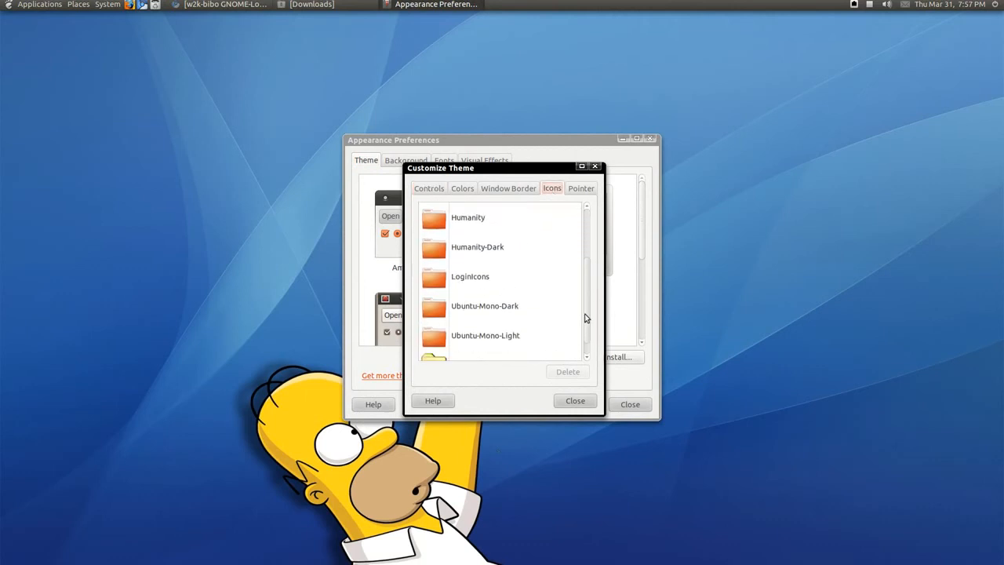
{"action": "scroll", "scroll_direction": "down", "scroll_amount": 3}
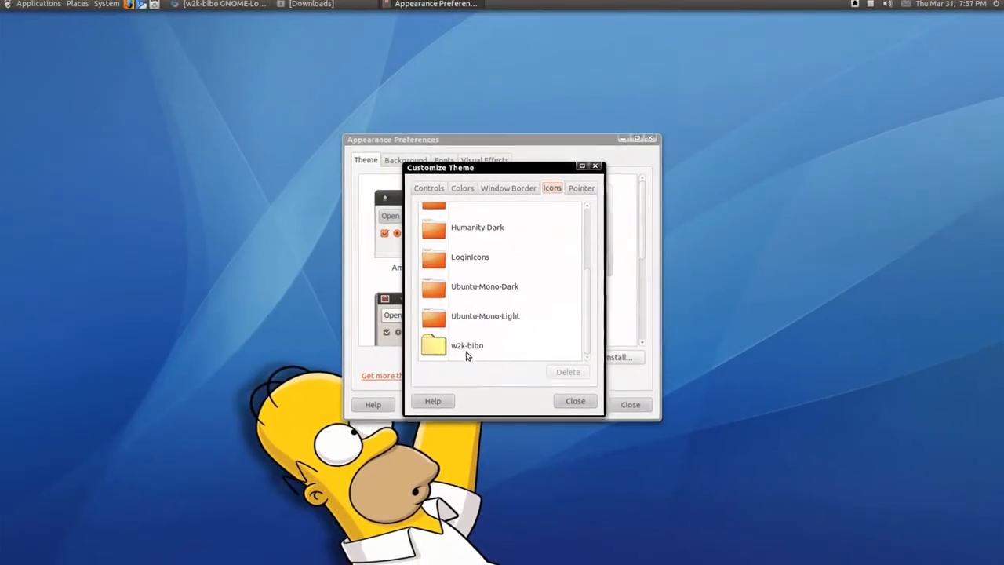
{"action": "left_click", "coordinate": [468, 345]}
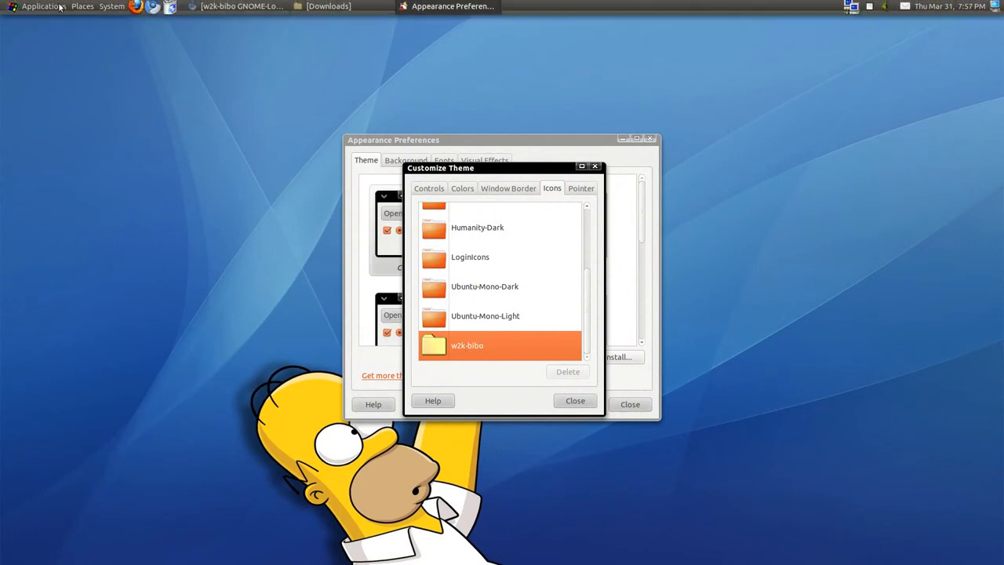
- Preview the new icons in the Places menu, then finish customising, leaving a Custom theme
{"action": "left_click", "coordinate": [81, 6]}
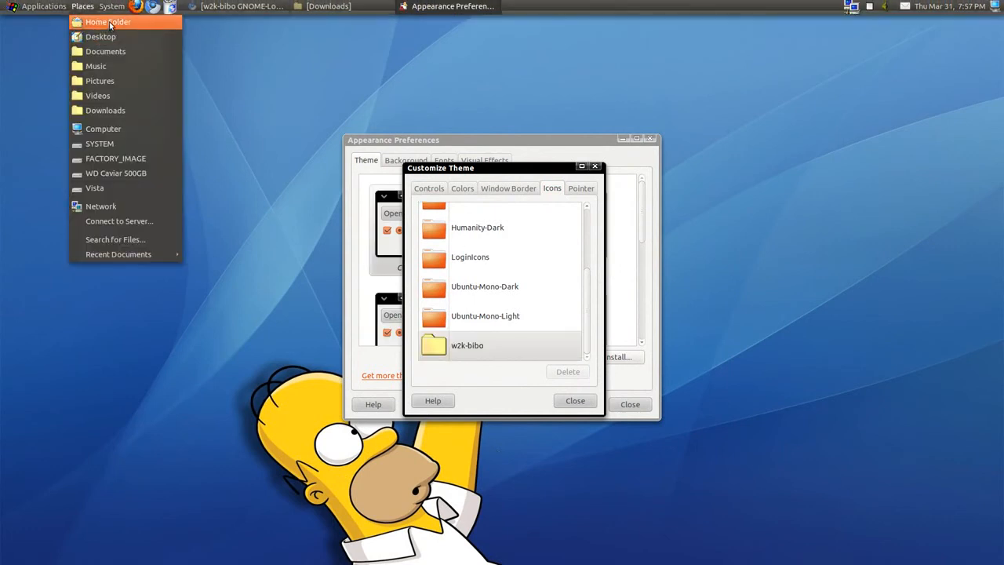
{"action": "left_click", "coordinate": [106, 22]}
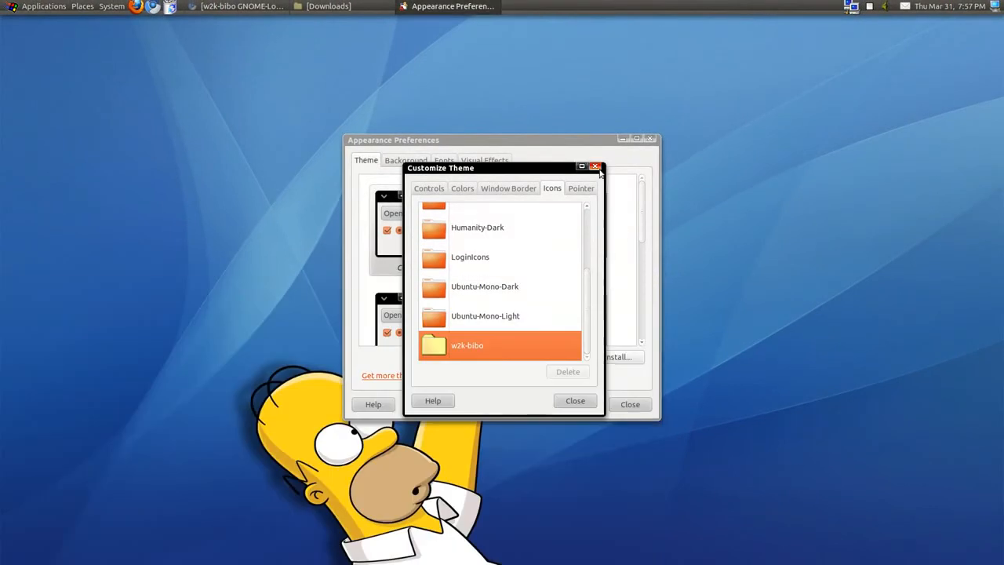
{"action": "left_click", "coordinate": [594, 166]}
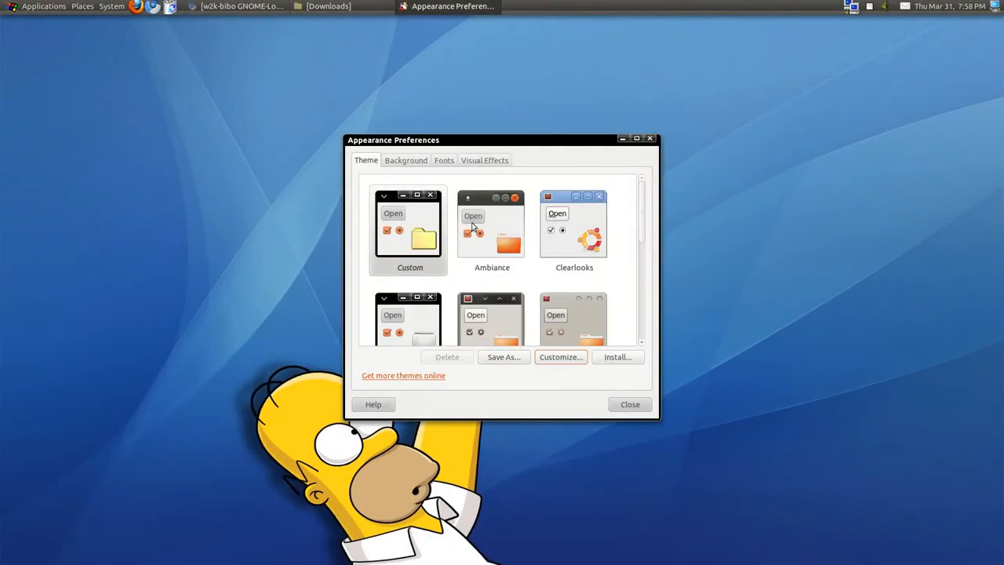
- Select the Dark Fenza theme and close Appearance Preferences
{"action": "scroll", "scroll_direction": "down", "scroll_amount": 3}
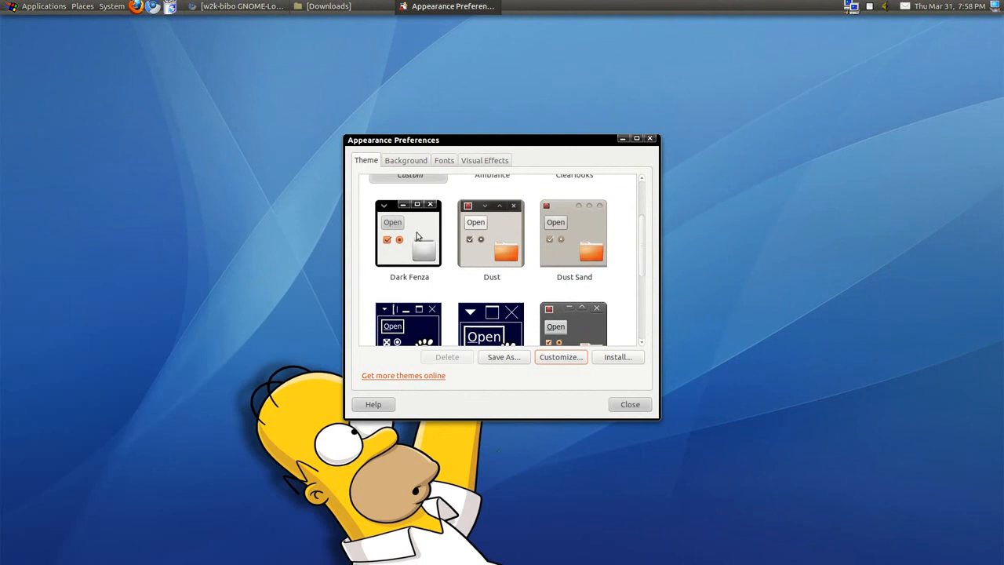
{"action": "left_click", "coordinate": [408, 236]}
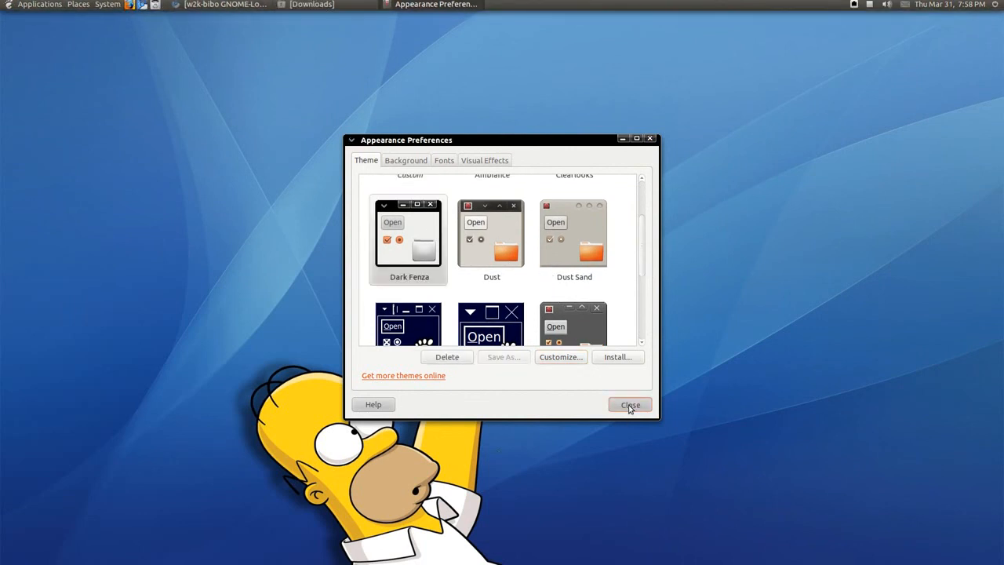
{"action": "left_click", "coordinate": [631, 405]}
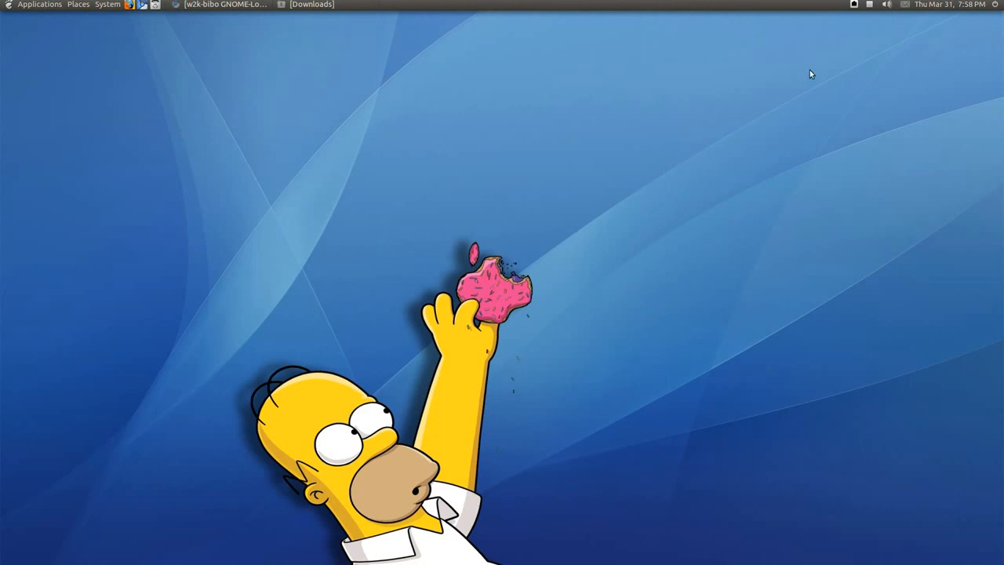
{"action": "mouse_move", "coordinate": [875, 32]}
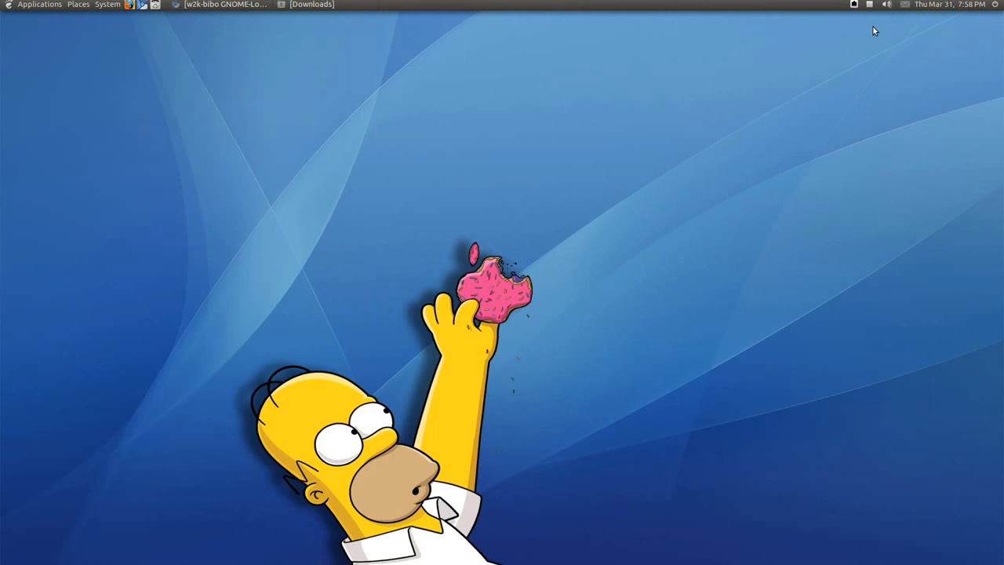
{"action": "left_click", "coordinate": [869, 5]}
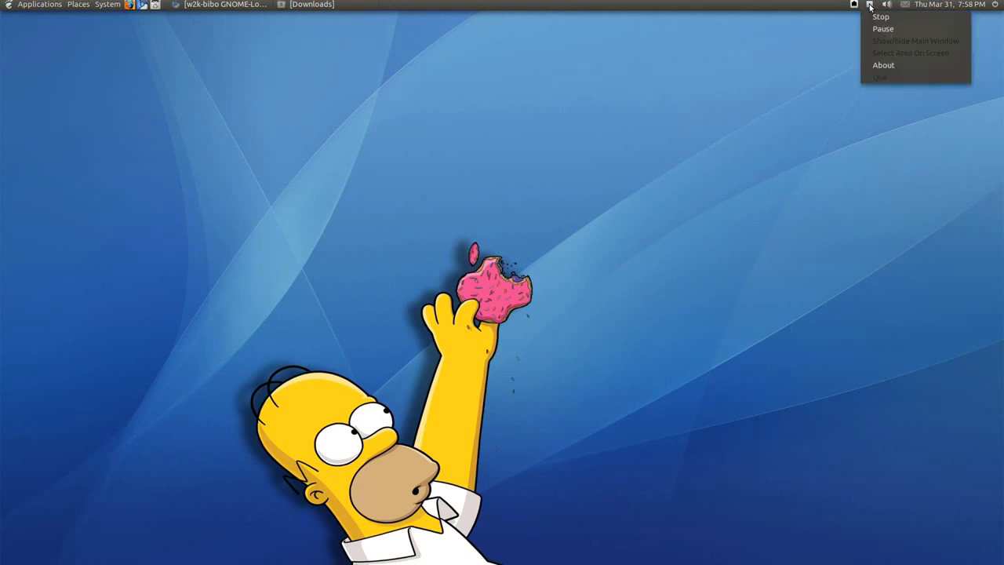
{"action": "mouse_move", "coordinate": [881, 15]}
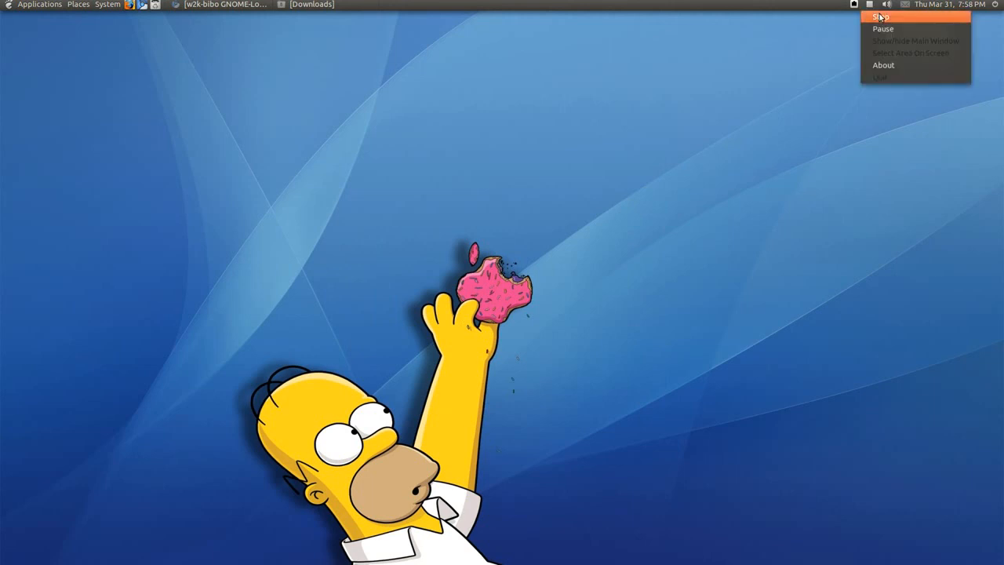